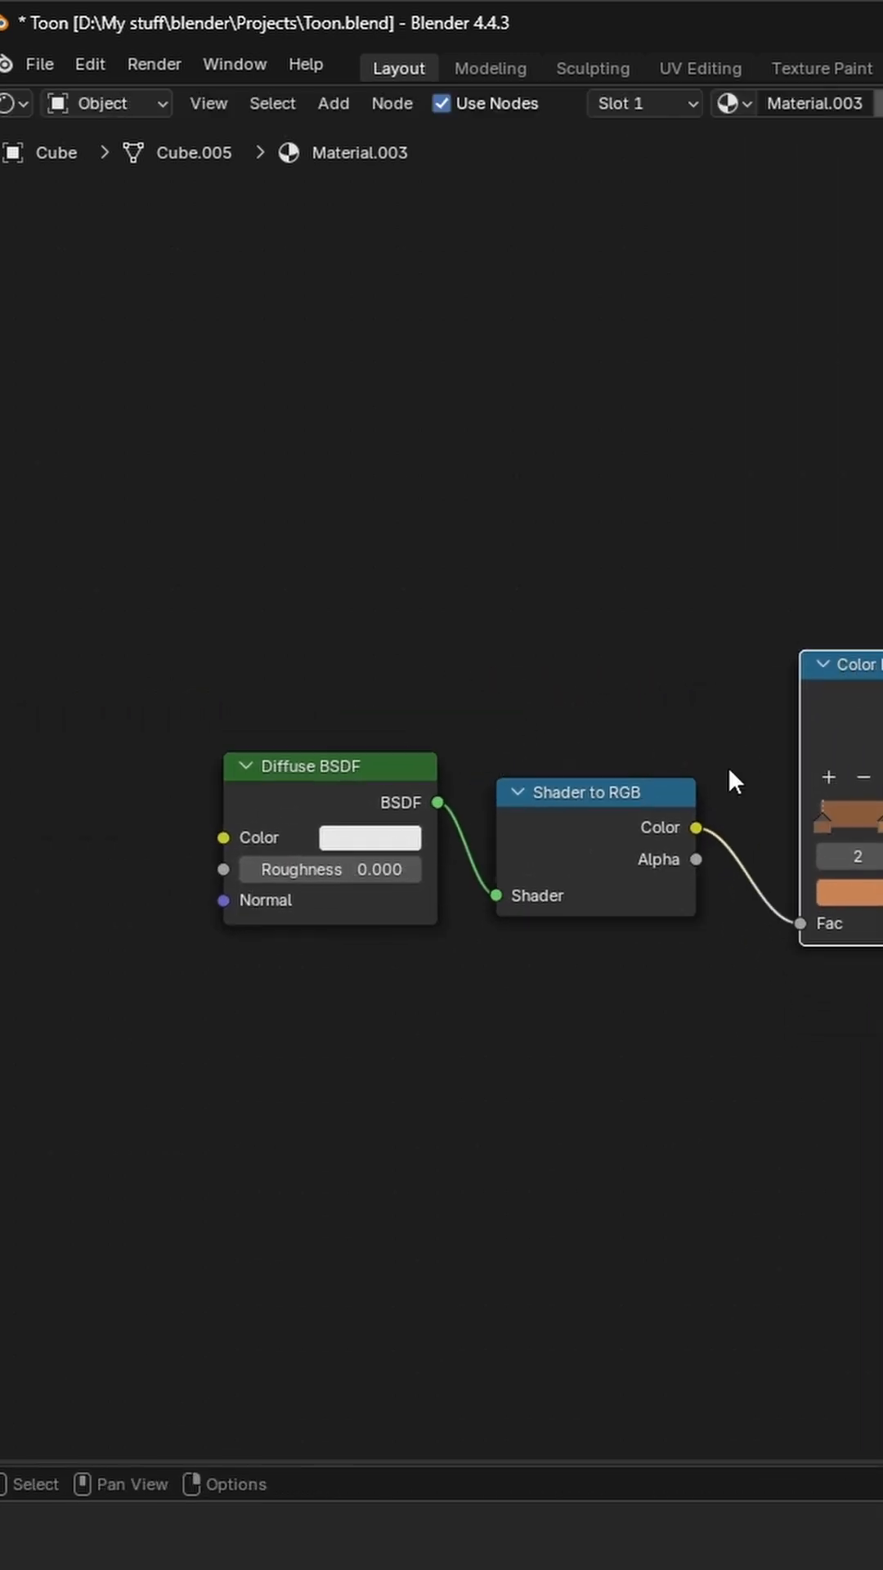
Move the Diffuse BSDF and Shader to RGB nodes lower, keeping the Color Ramp Fac link
key("g")
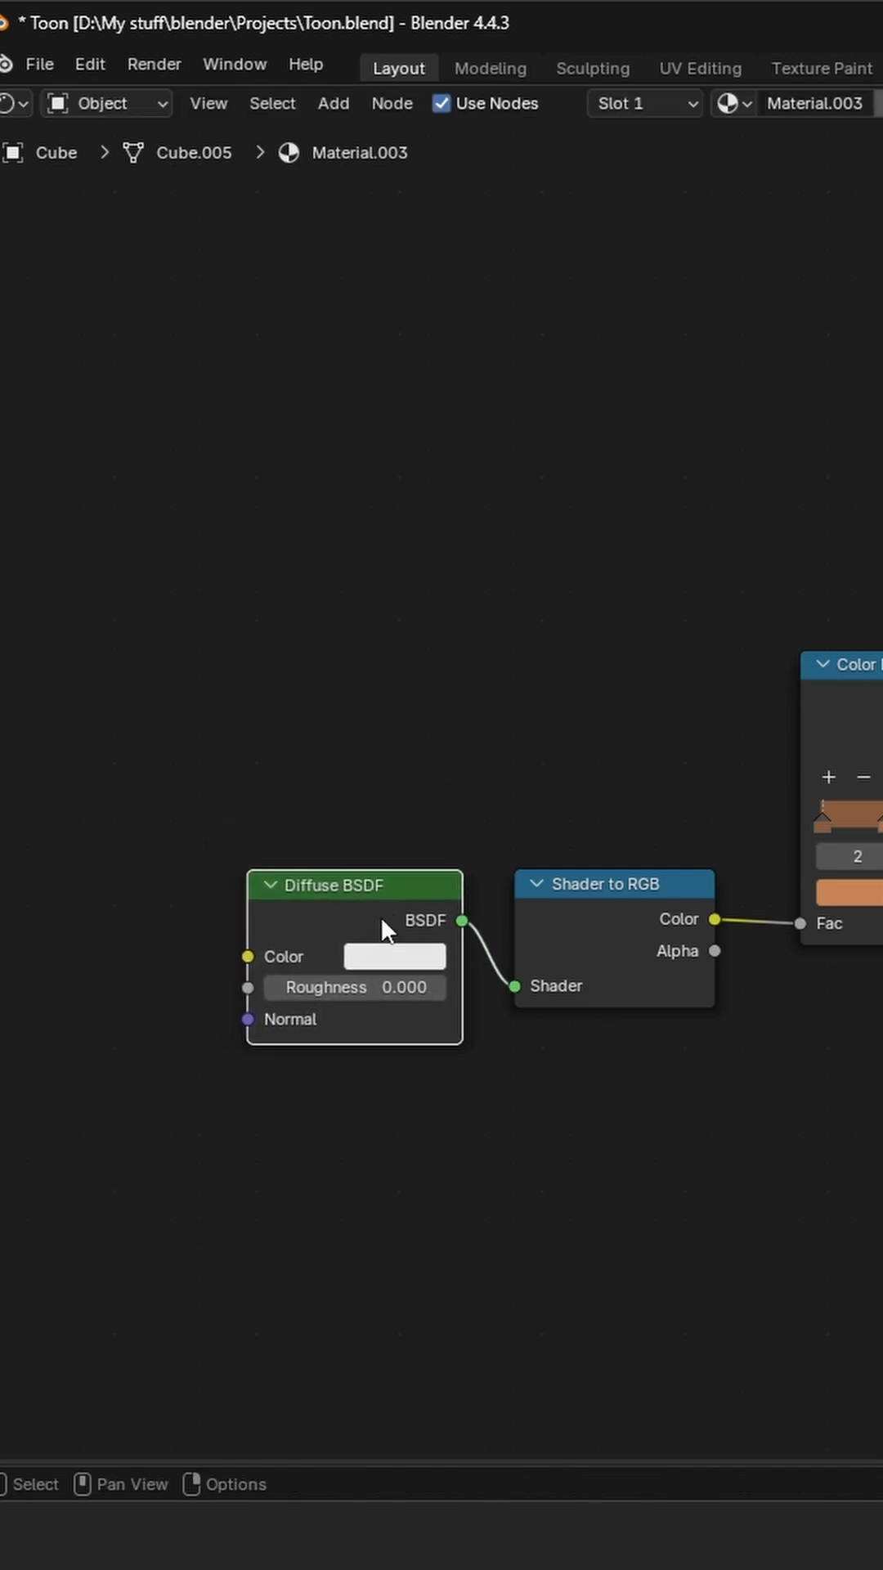
mouse_move(388, 931)
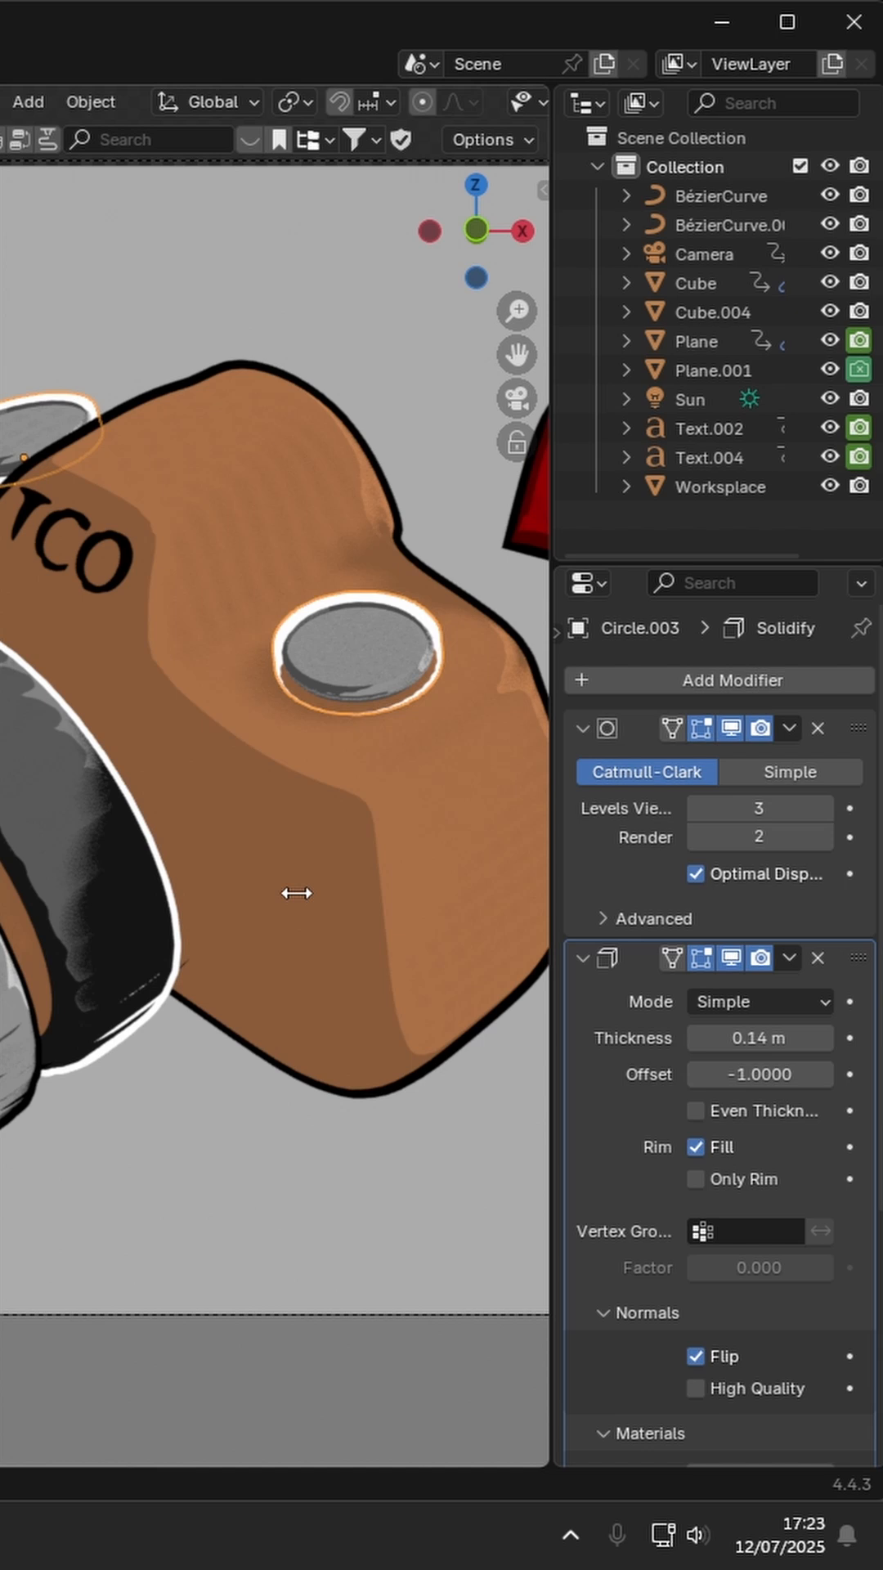
scroll("down", 3)
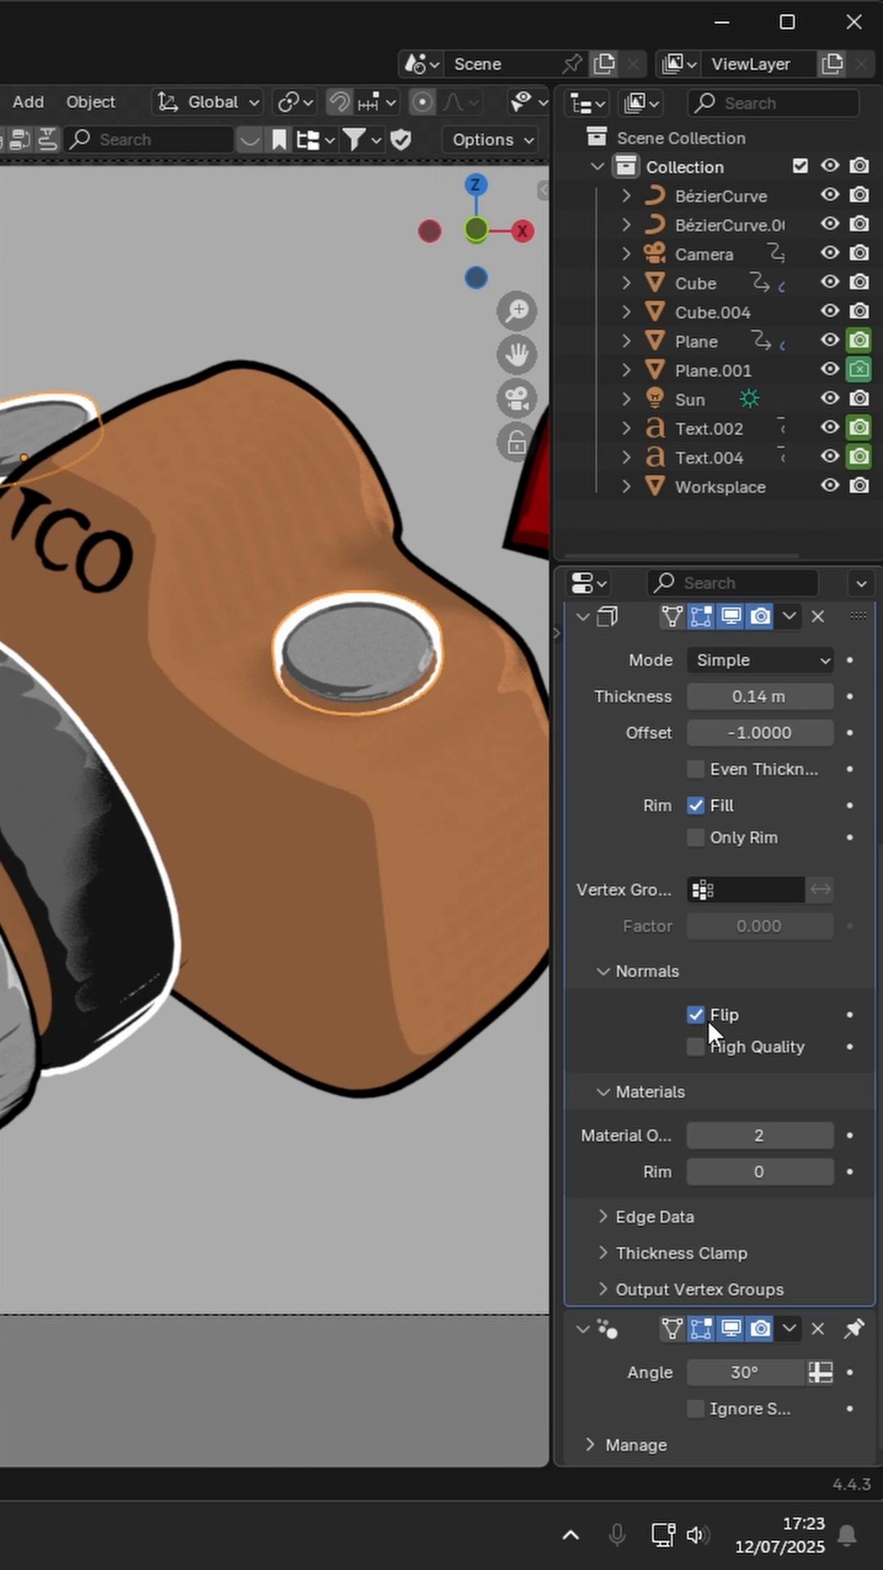
mouse_move(656, 1110)
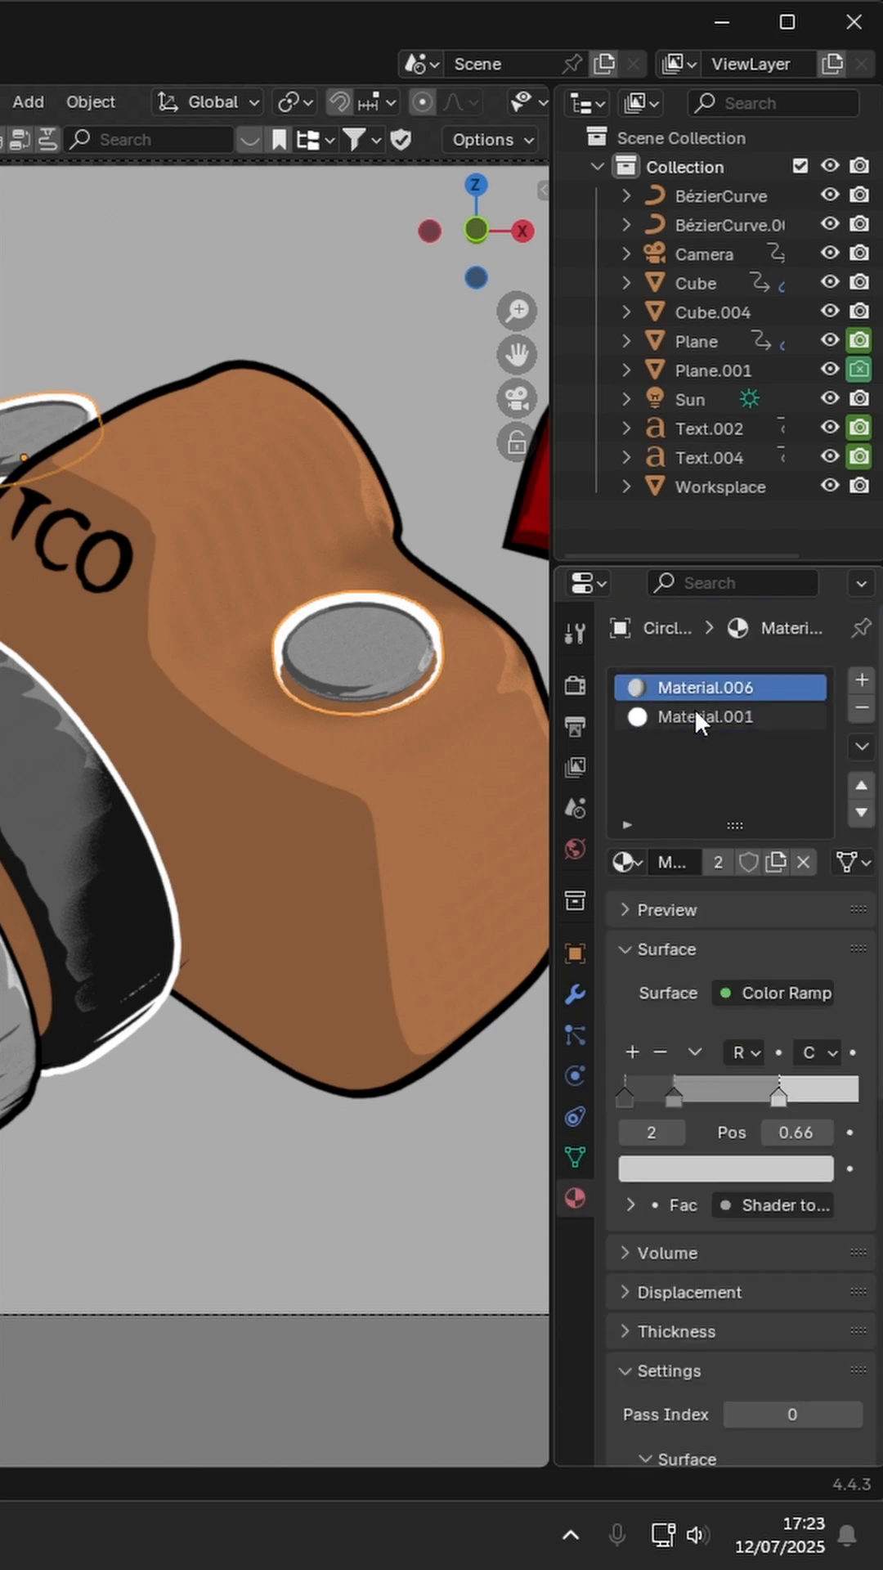
Show the Cube body's black Emission outline material and its Solidify modifier (offset 4)
left_click(706, 716)
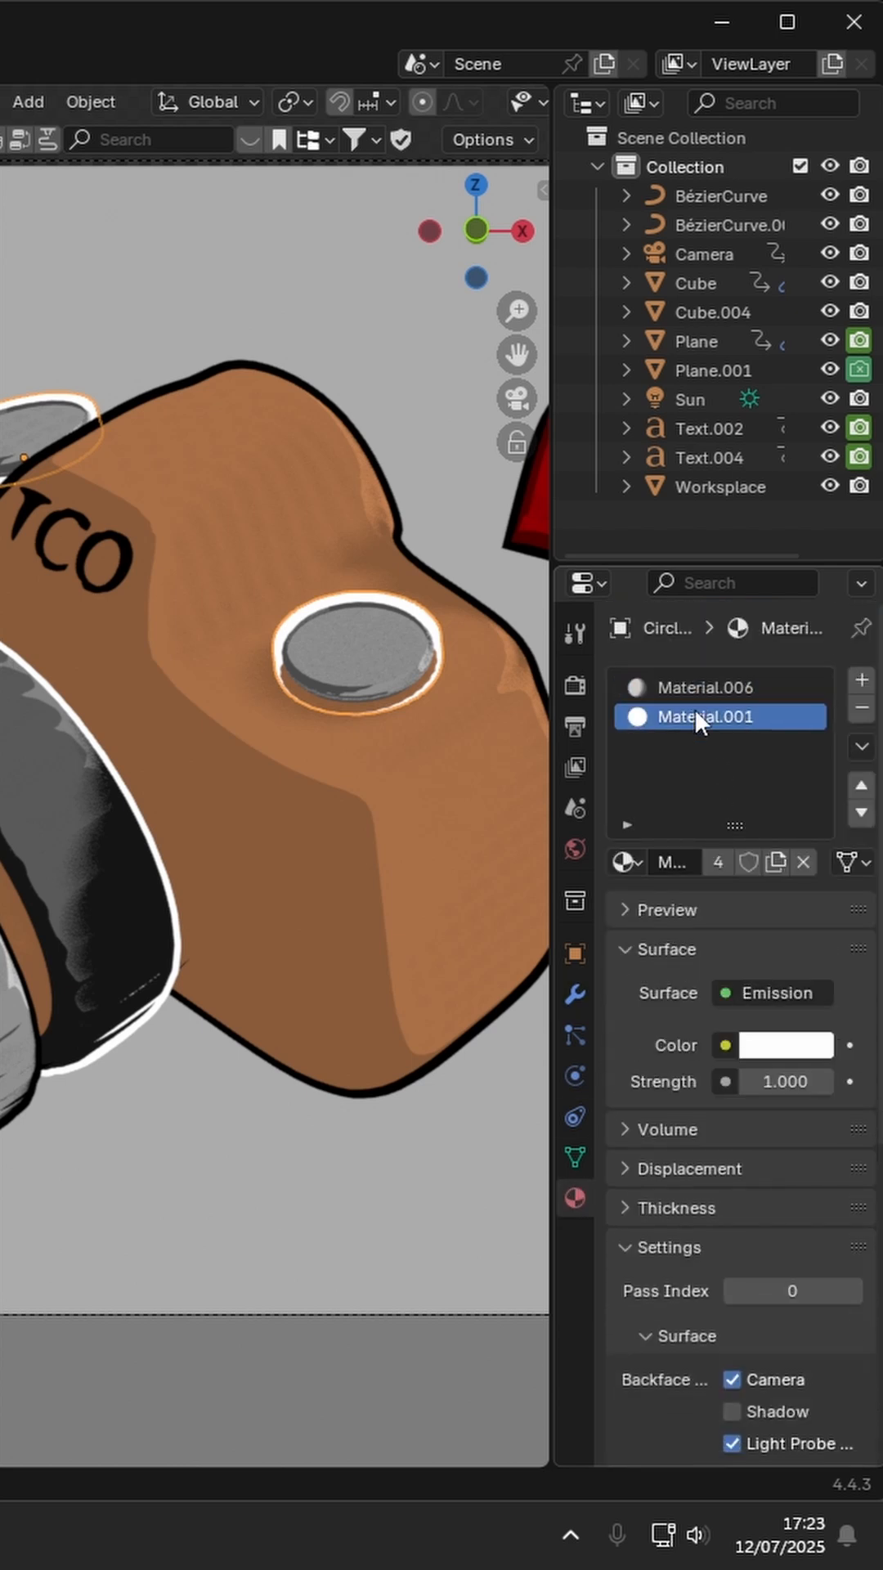
mouse_move(685, 819)
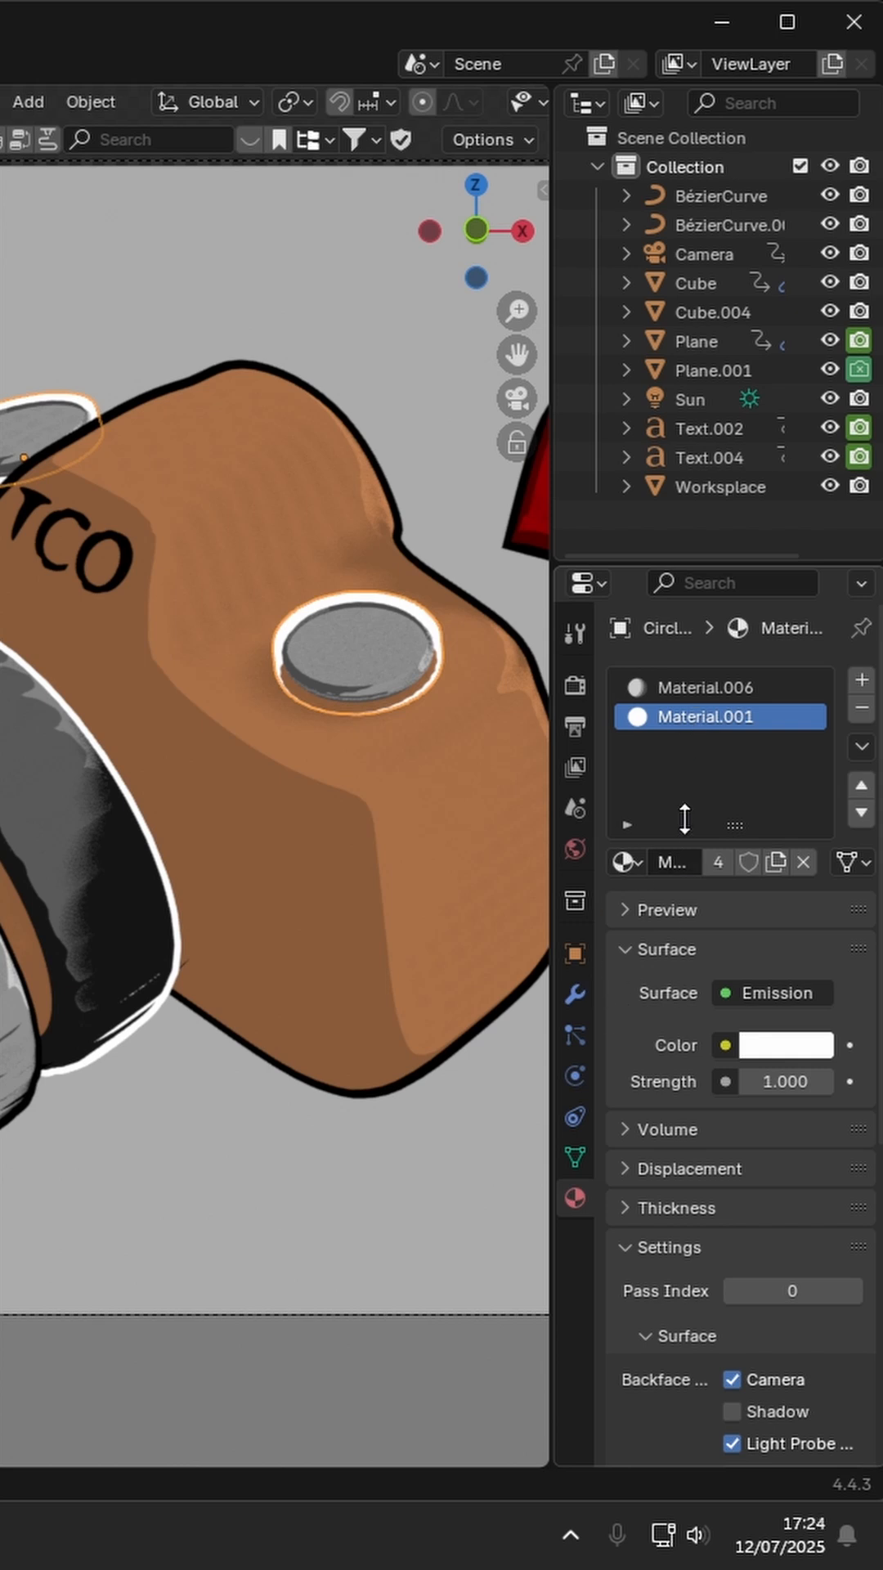
left_click(695, 282)
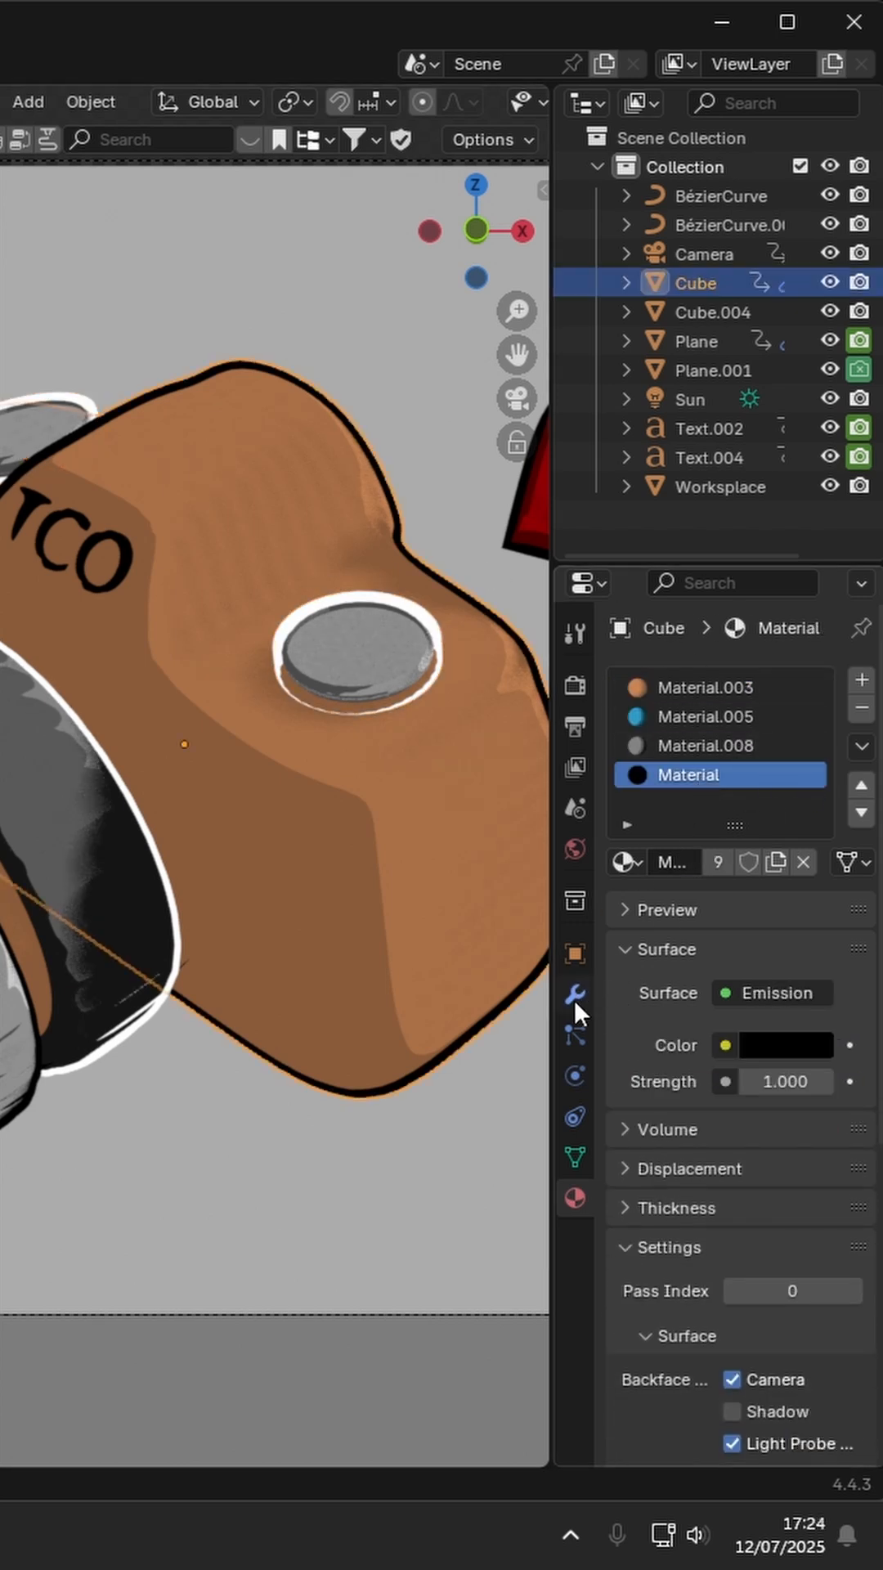
left_click(573, 994)
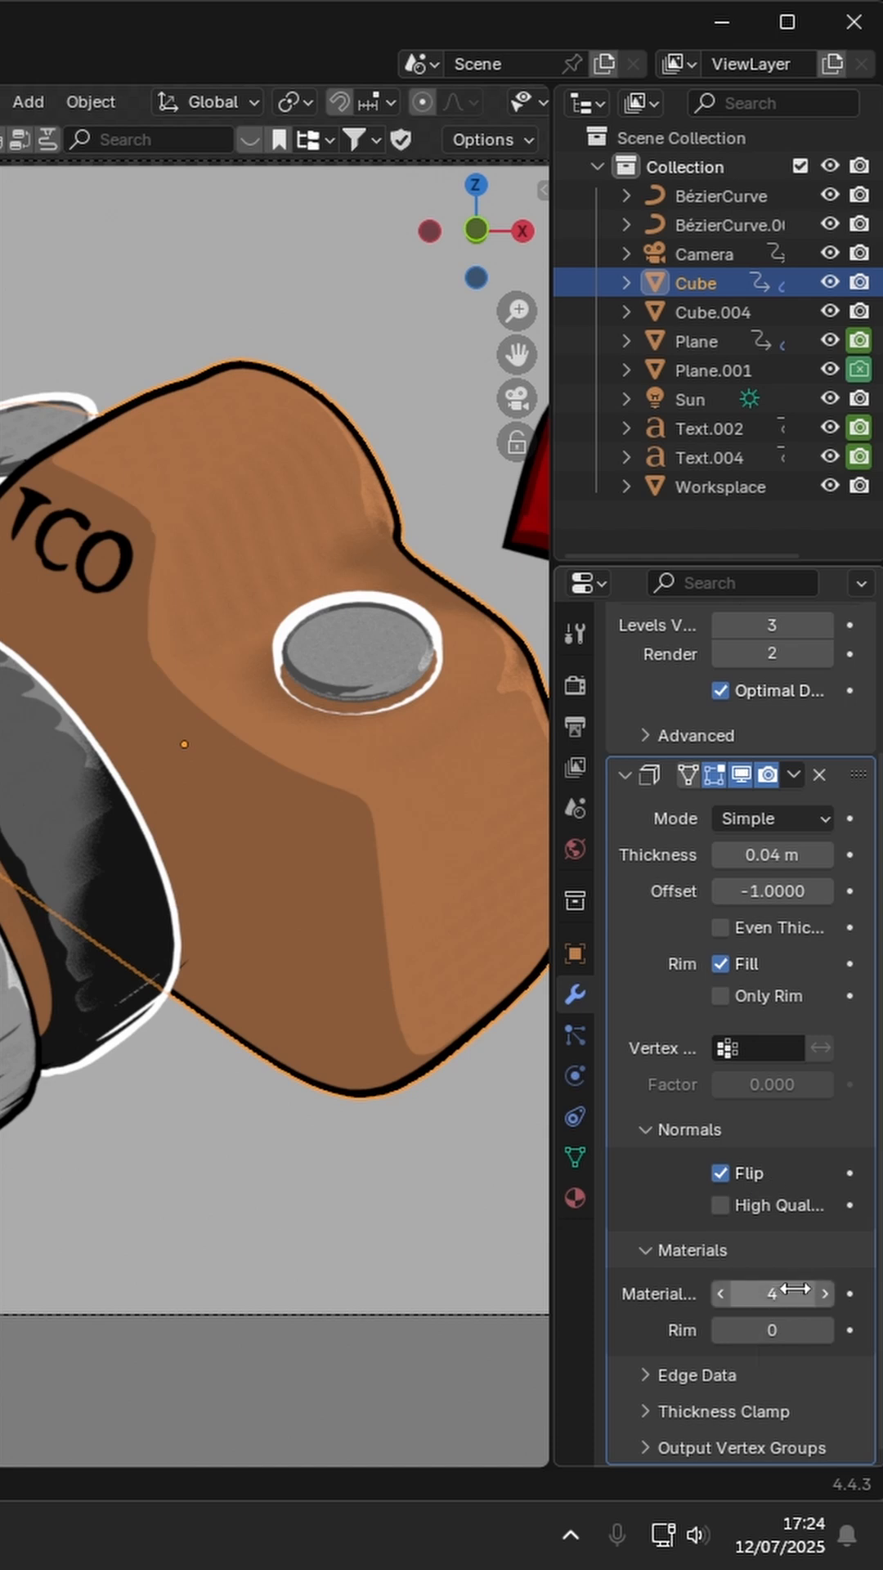
left_click(411, 68)
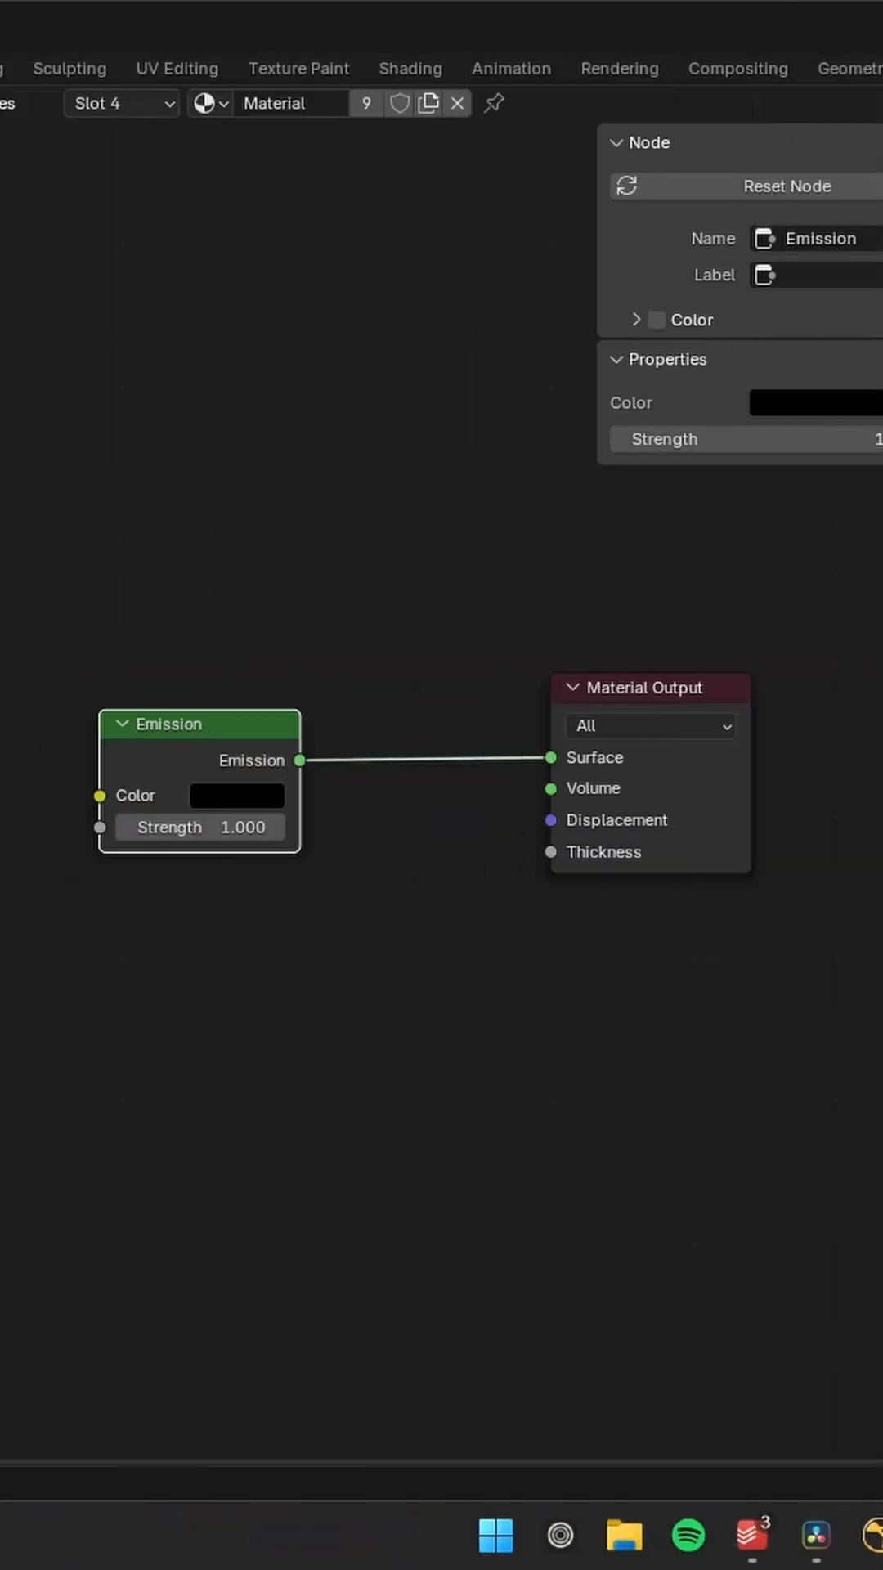